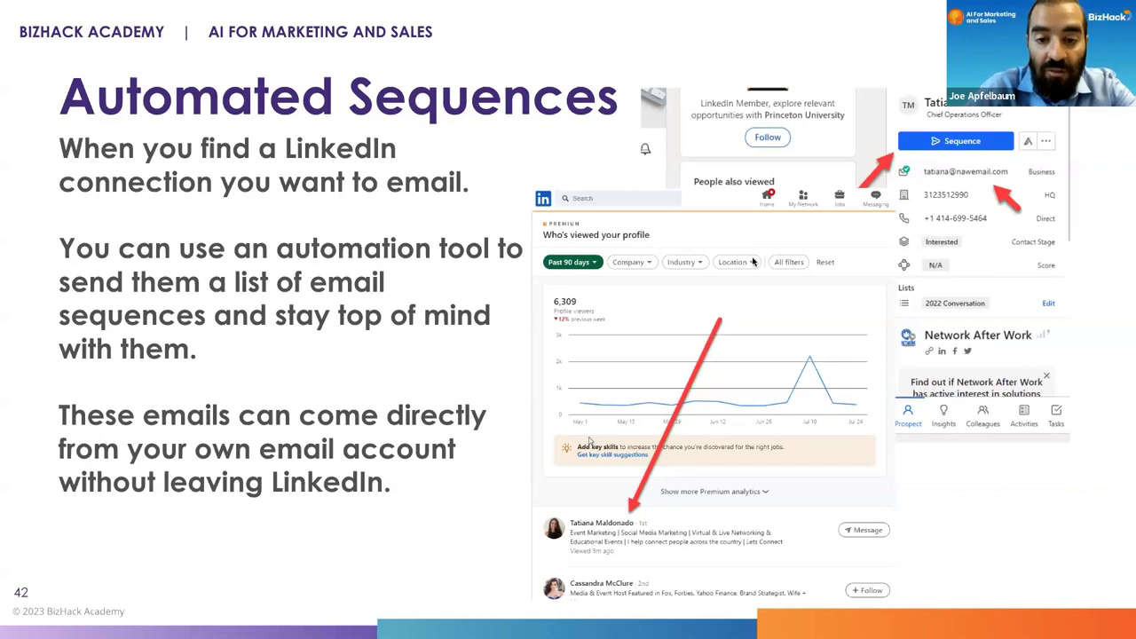
mouse_move(741, 270)
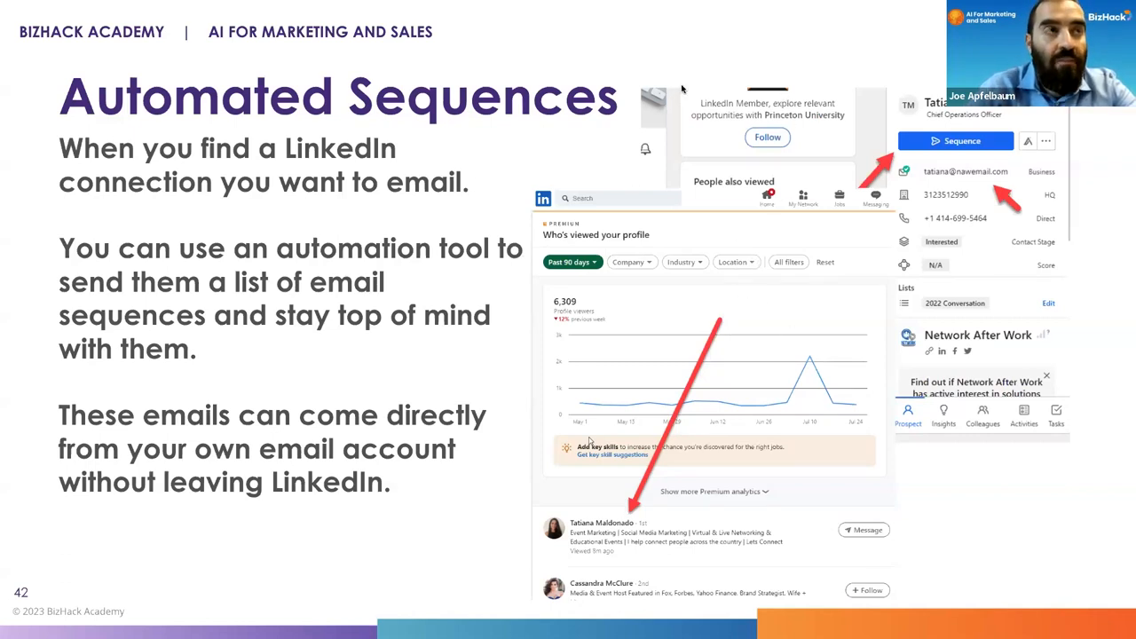
mouse_move(692, 104)
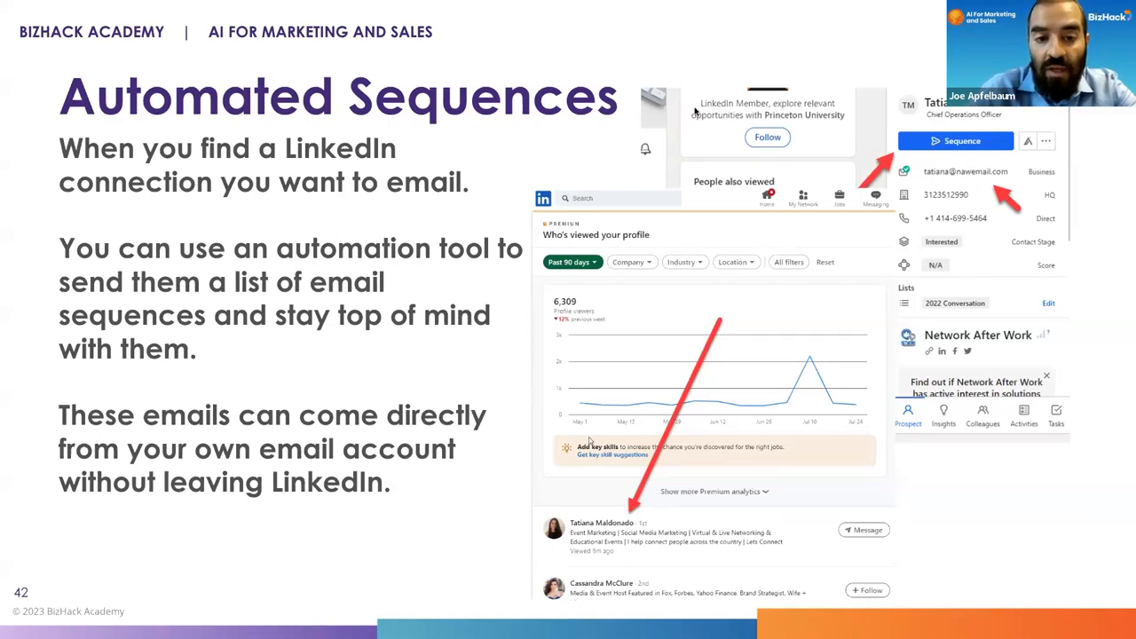
mouse_move(719, 306)
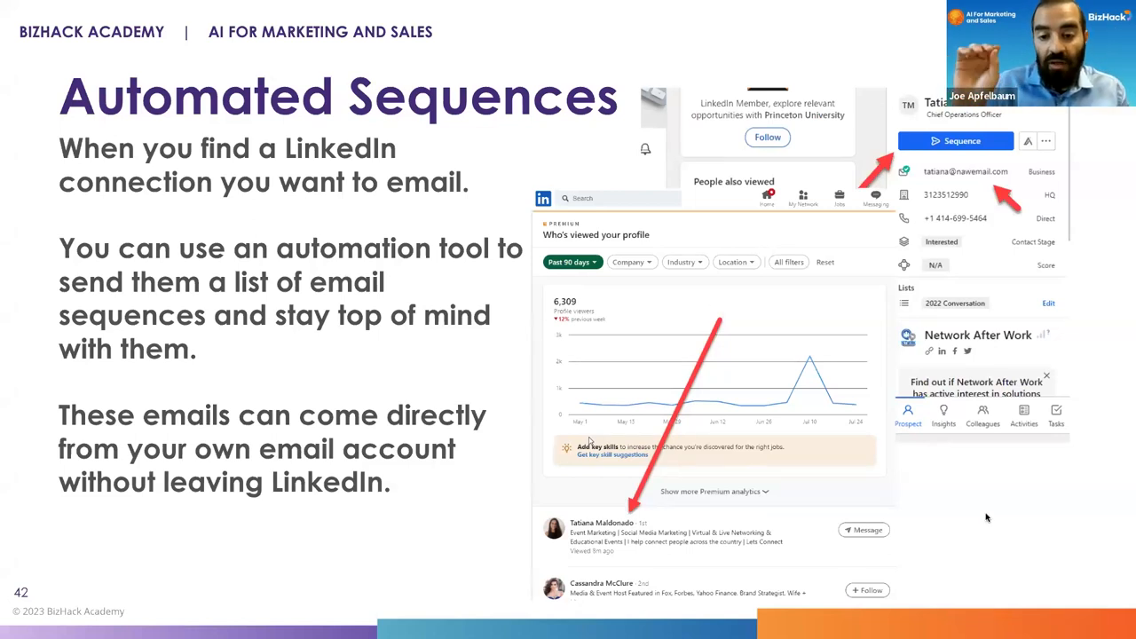
mouse_move(636, 244)
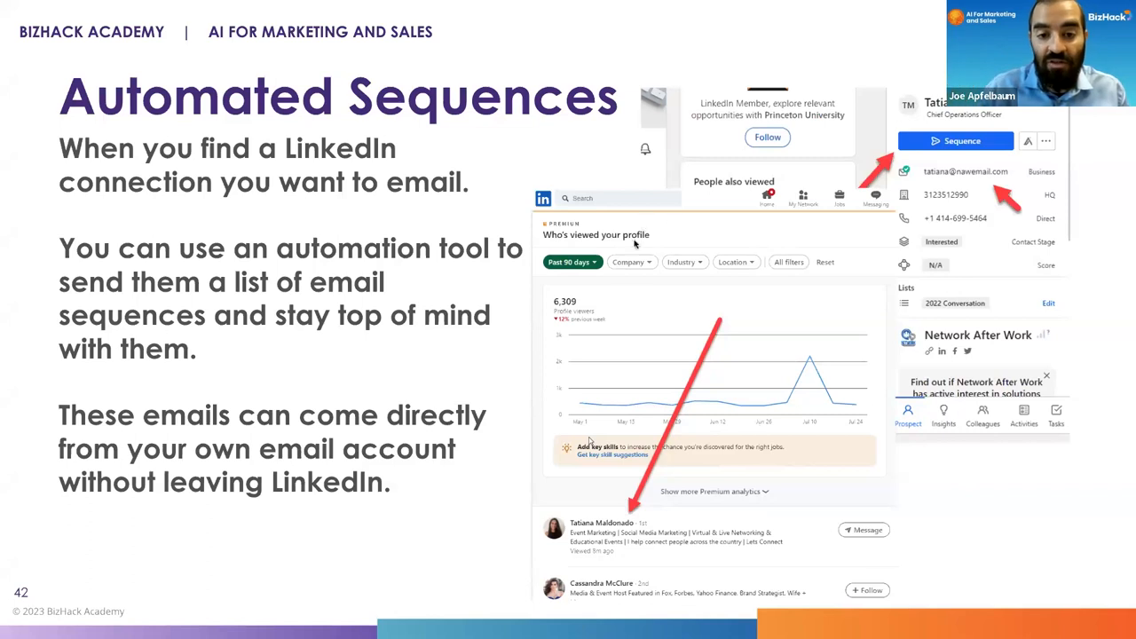
mouse_move(934, 135)
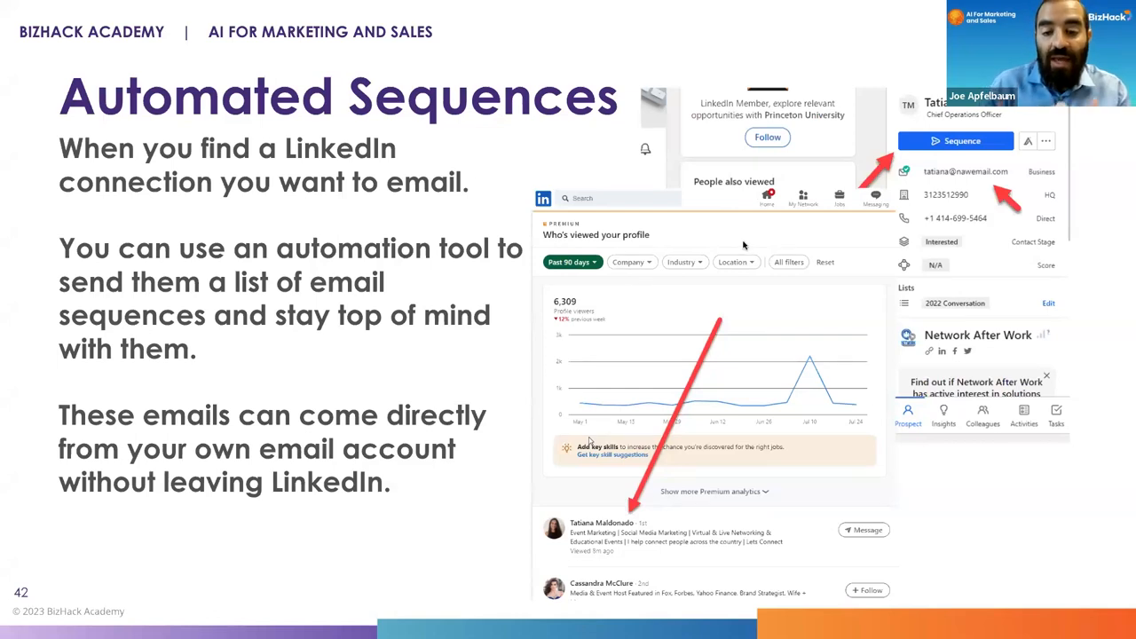
mouse_move(696, 298)
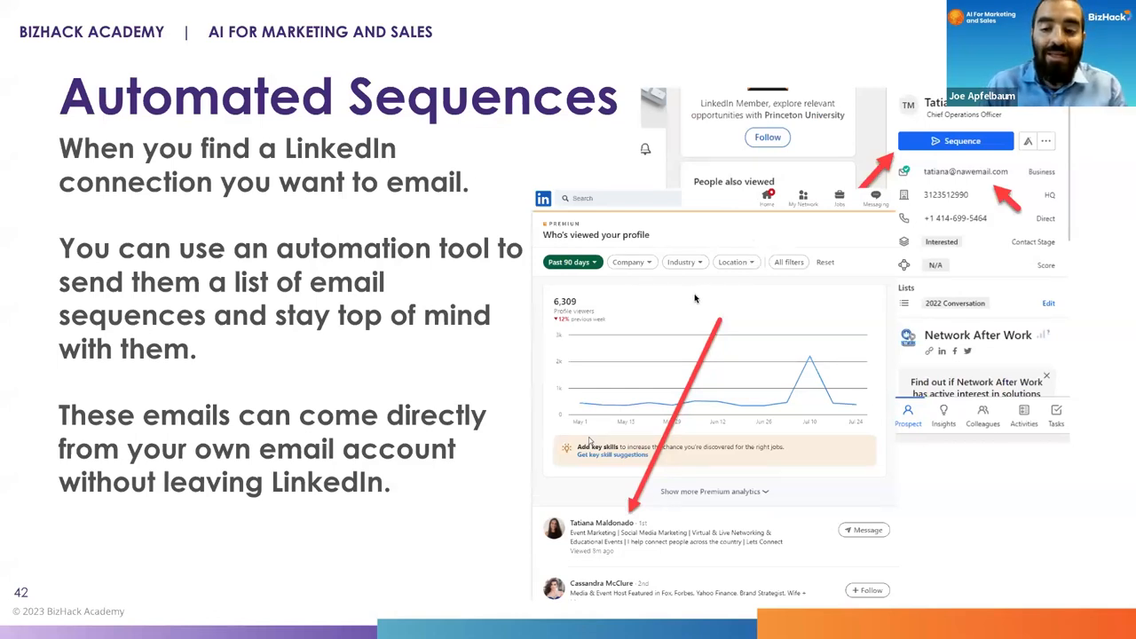
mouse_move(802, 291)
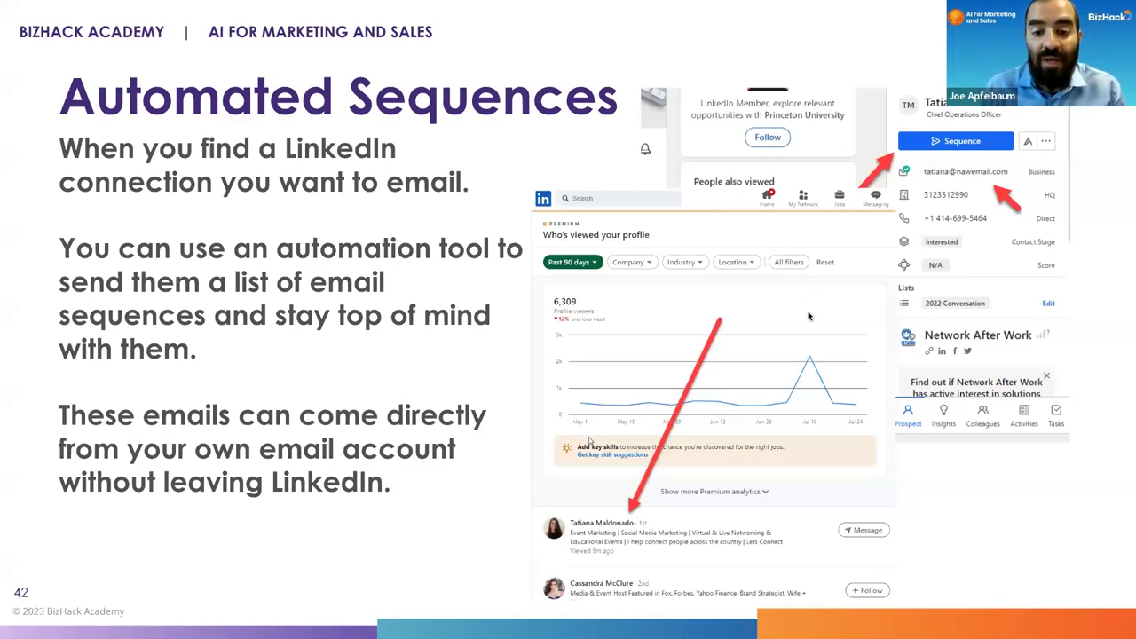
mouse_move(735, 316)
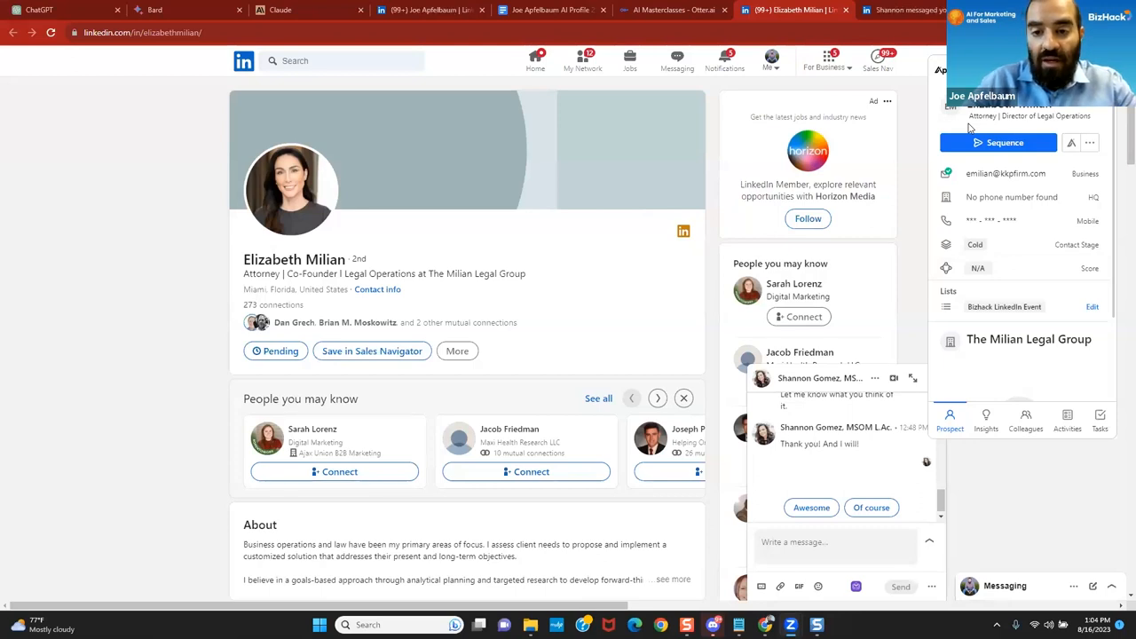
mouse_move(105, 181)
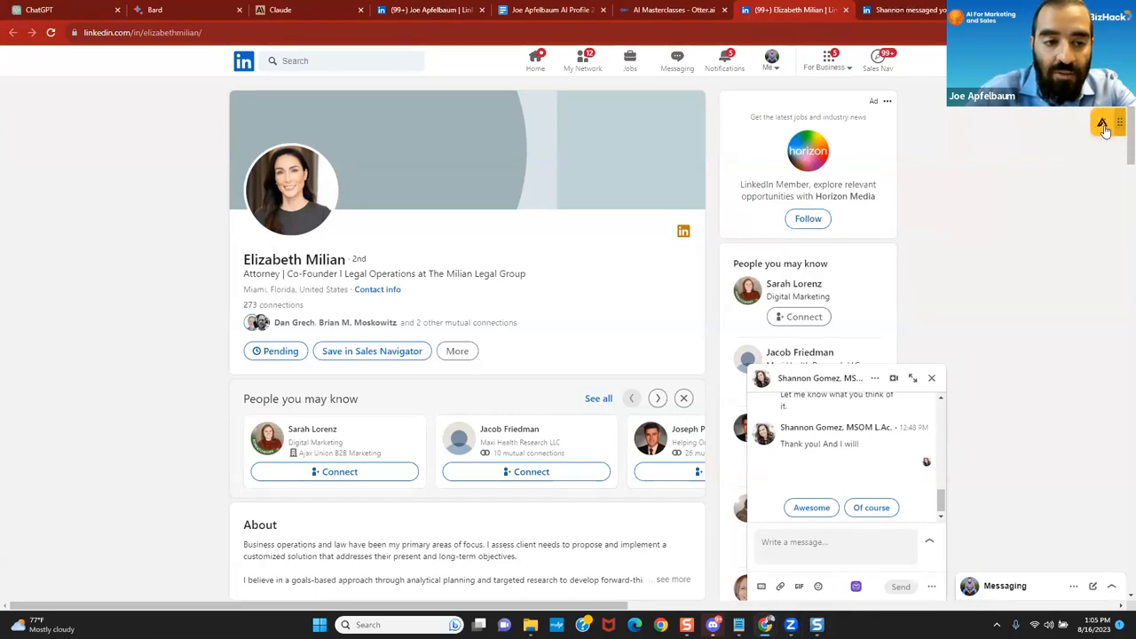
Start an email to the contact from her Apollo details using the EvyAI Intro Email template
left_click(1104, 123)
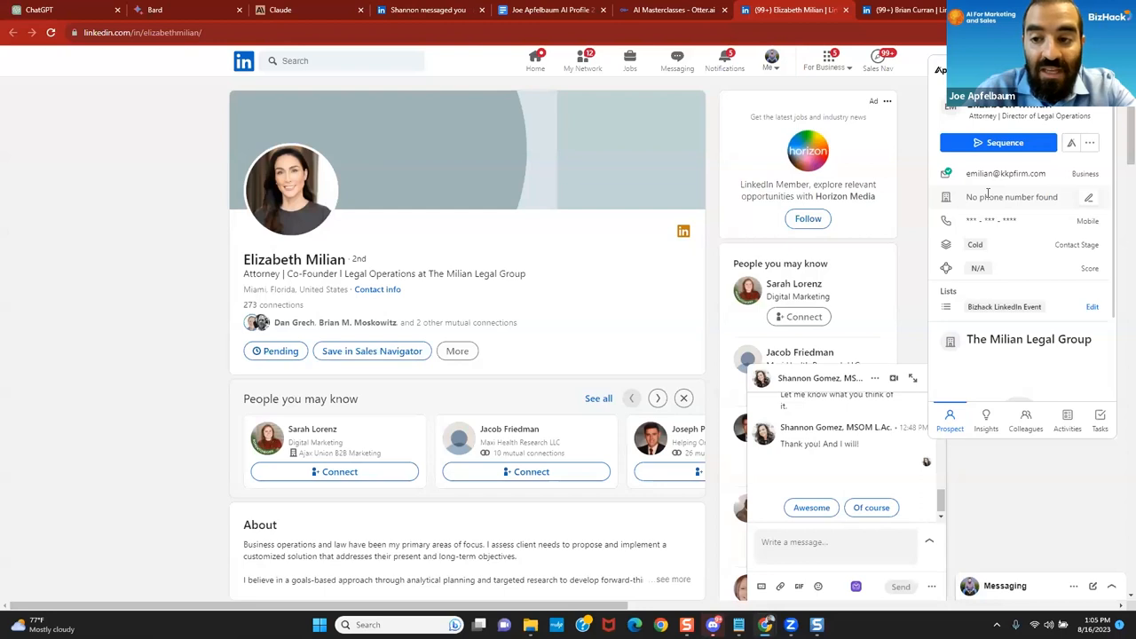
mouse_move(992, 174)
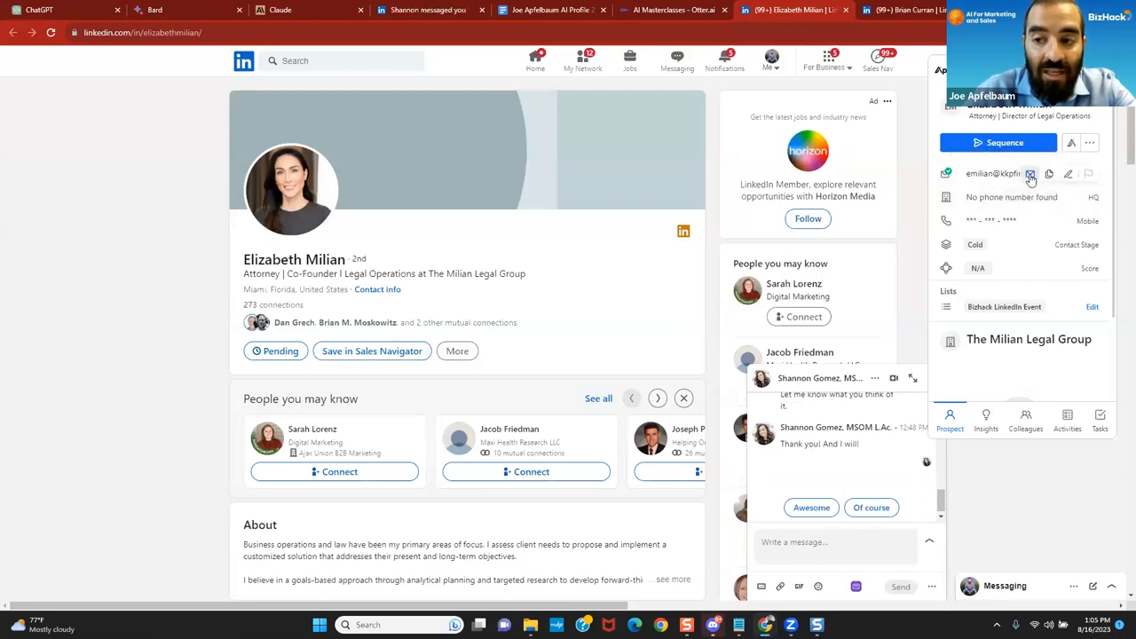
left_click(1029, 174)
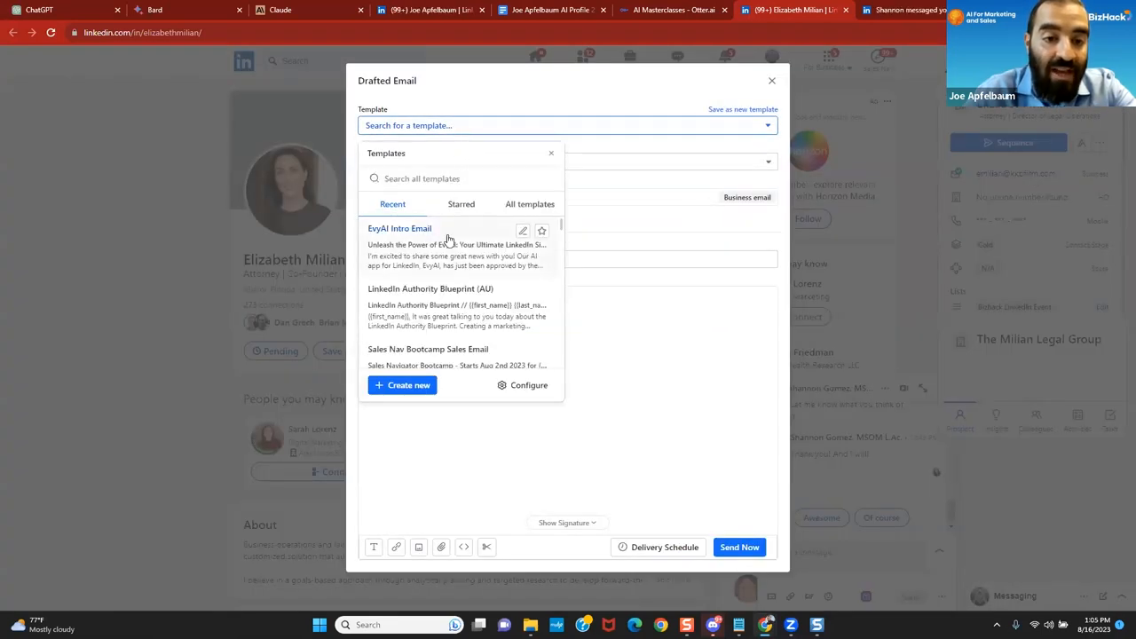
left_click(399, 227)
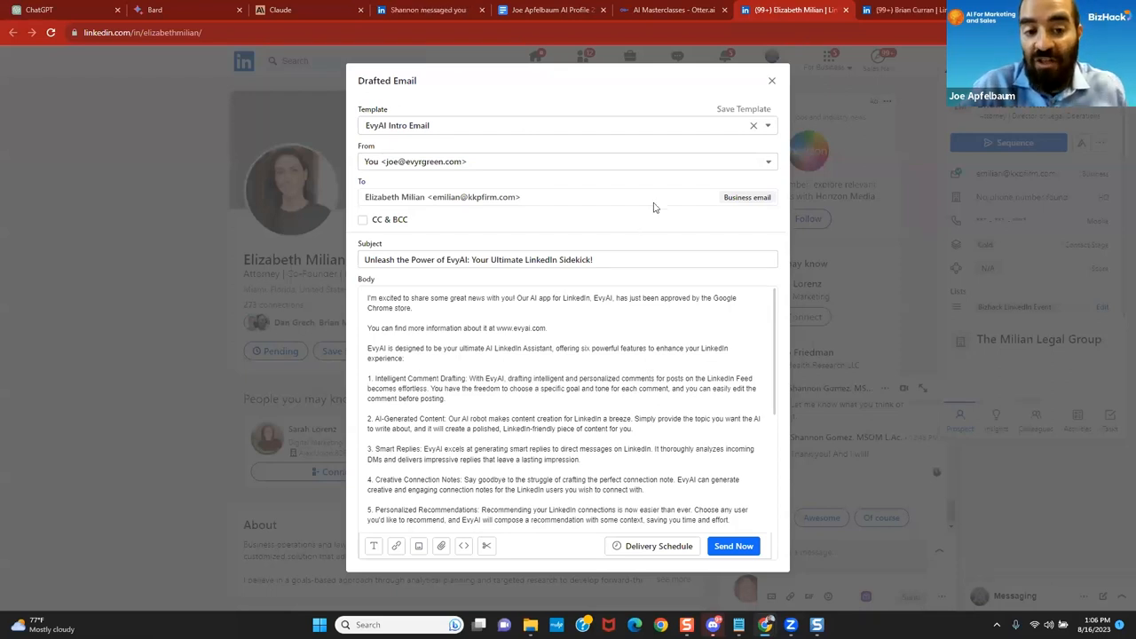
scroll("down", 3)
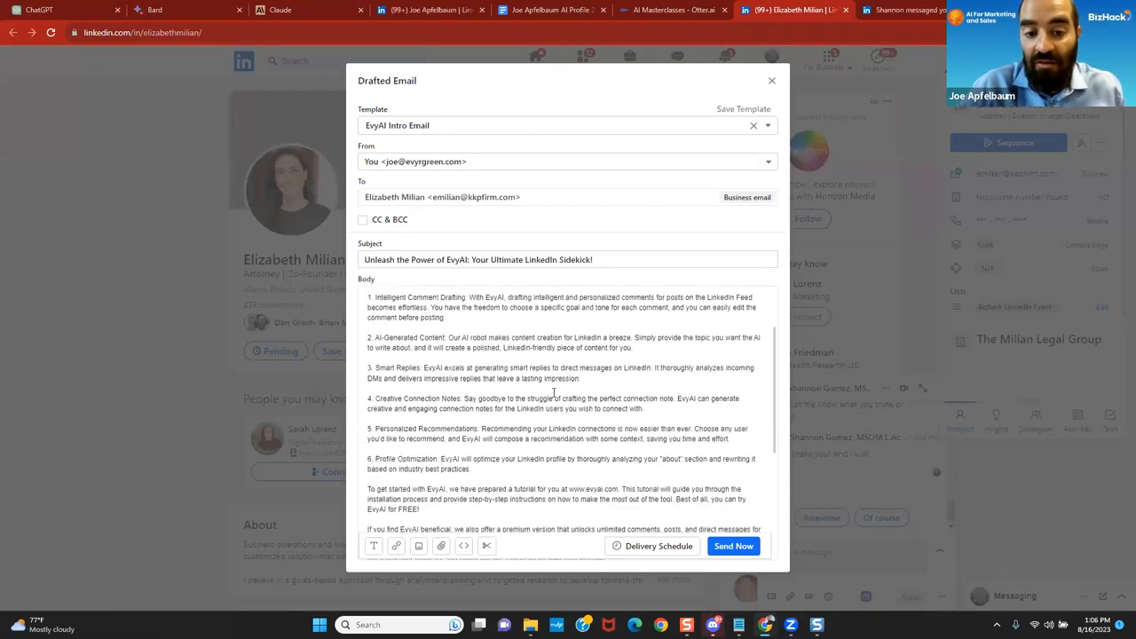
scroll("down", 3)
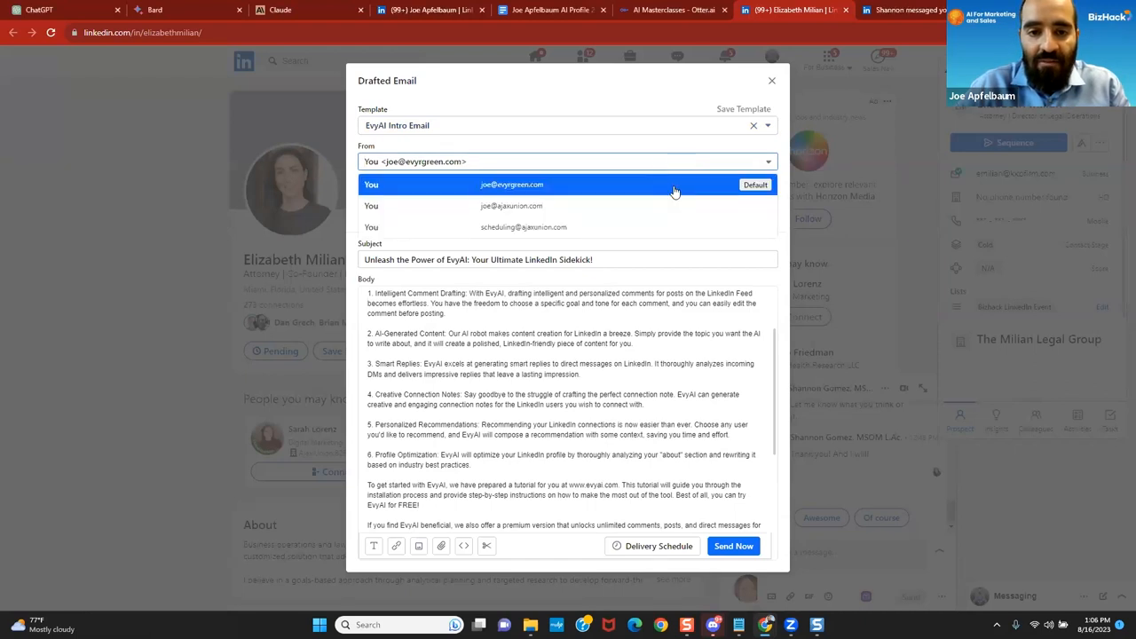
left_click(511, 182)
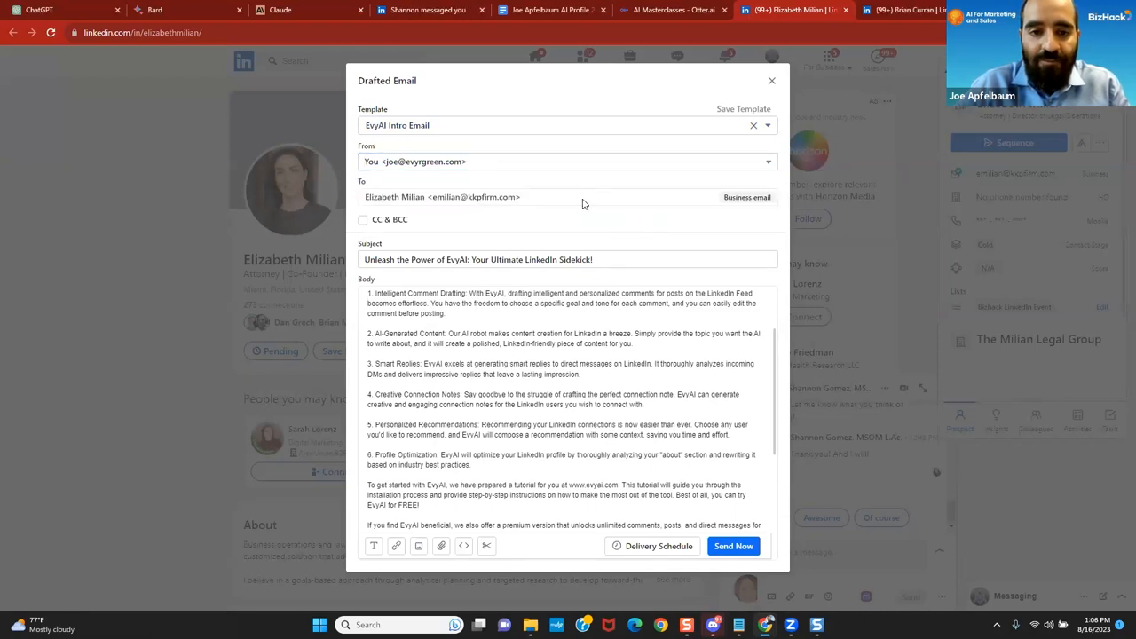
left_click(362, 220)
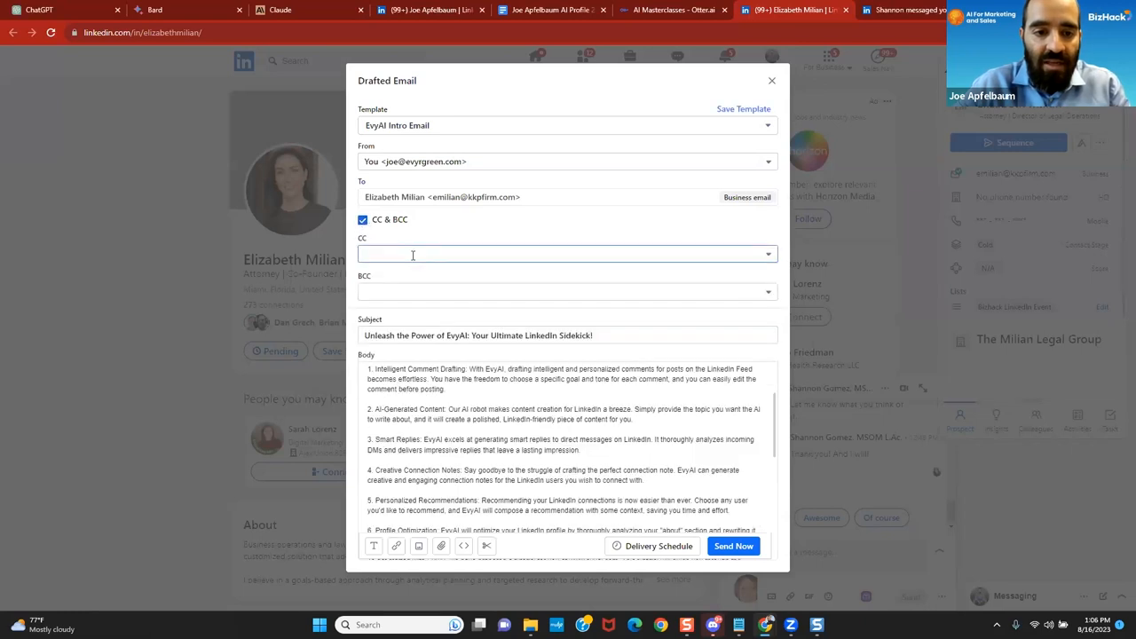
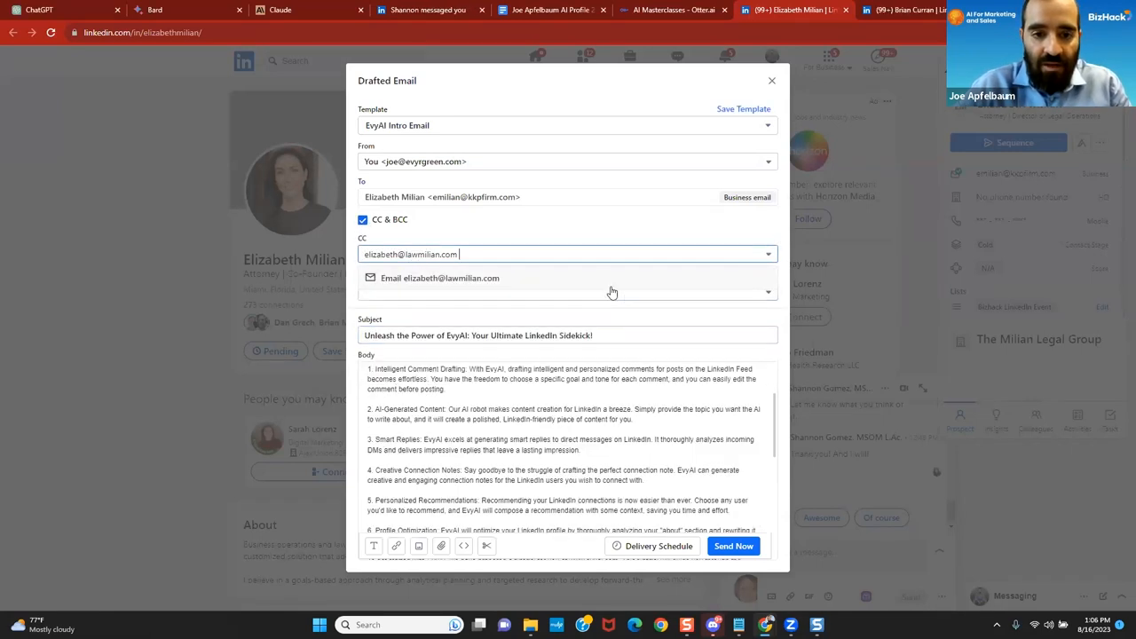
left_click(439, 276)
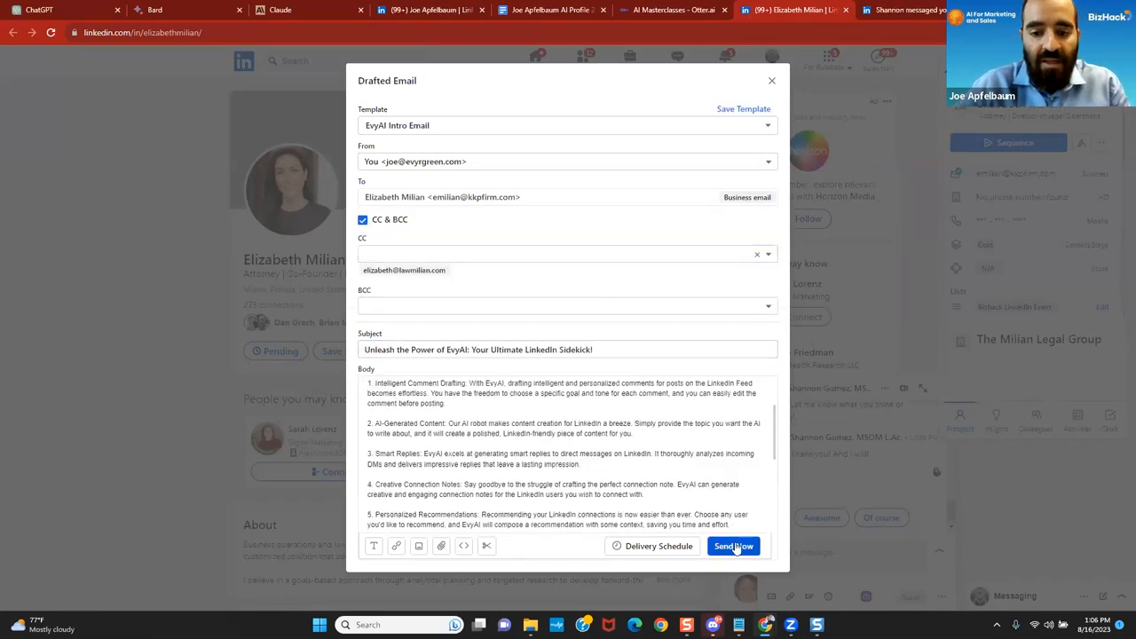
left_click(733, 547)
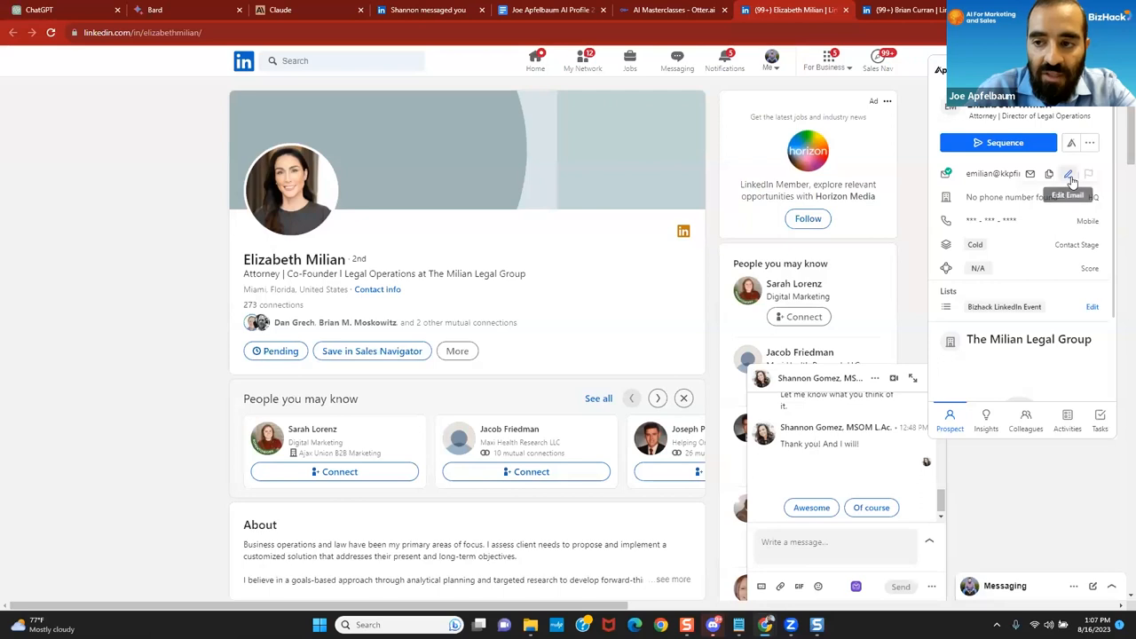
left_click(1068, 174)
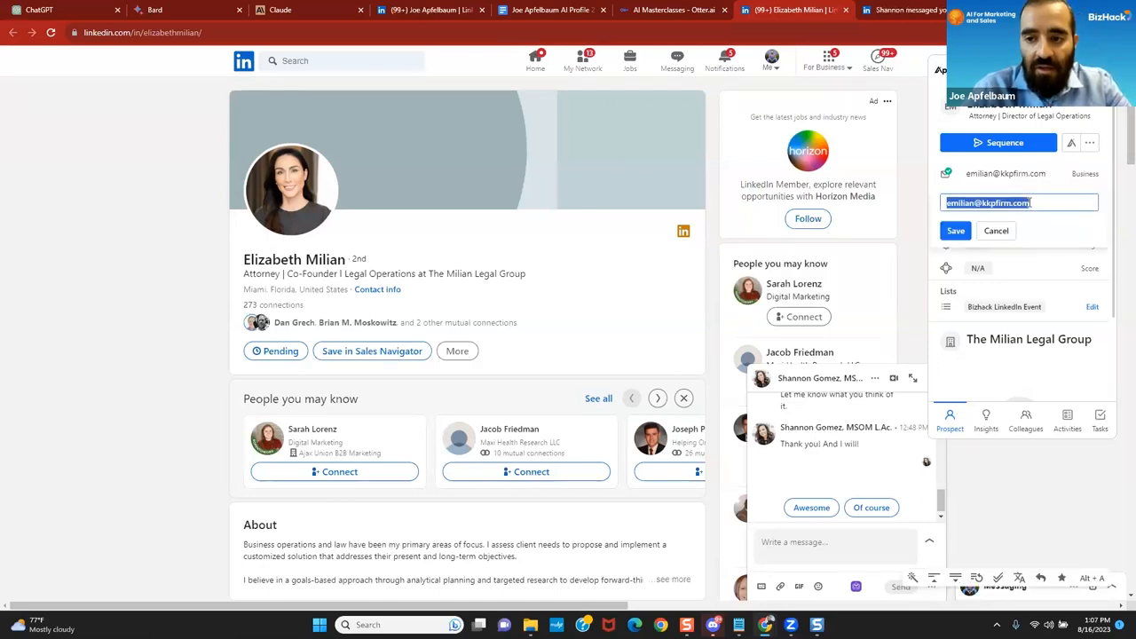
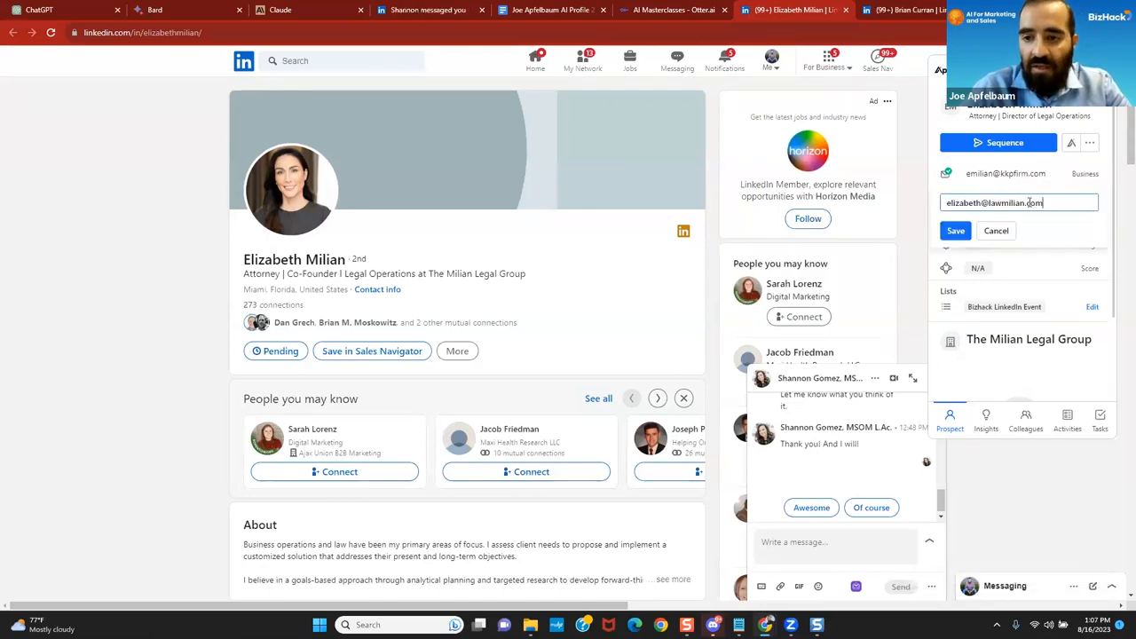
left_click(954, 231)
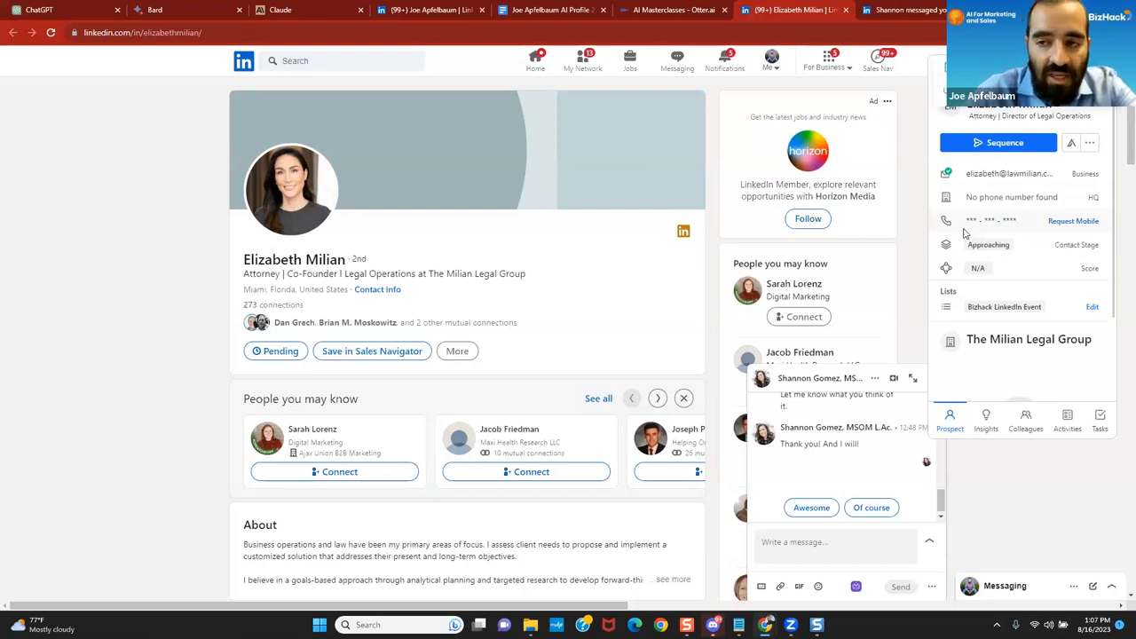